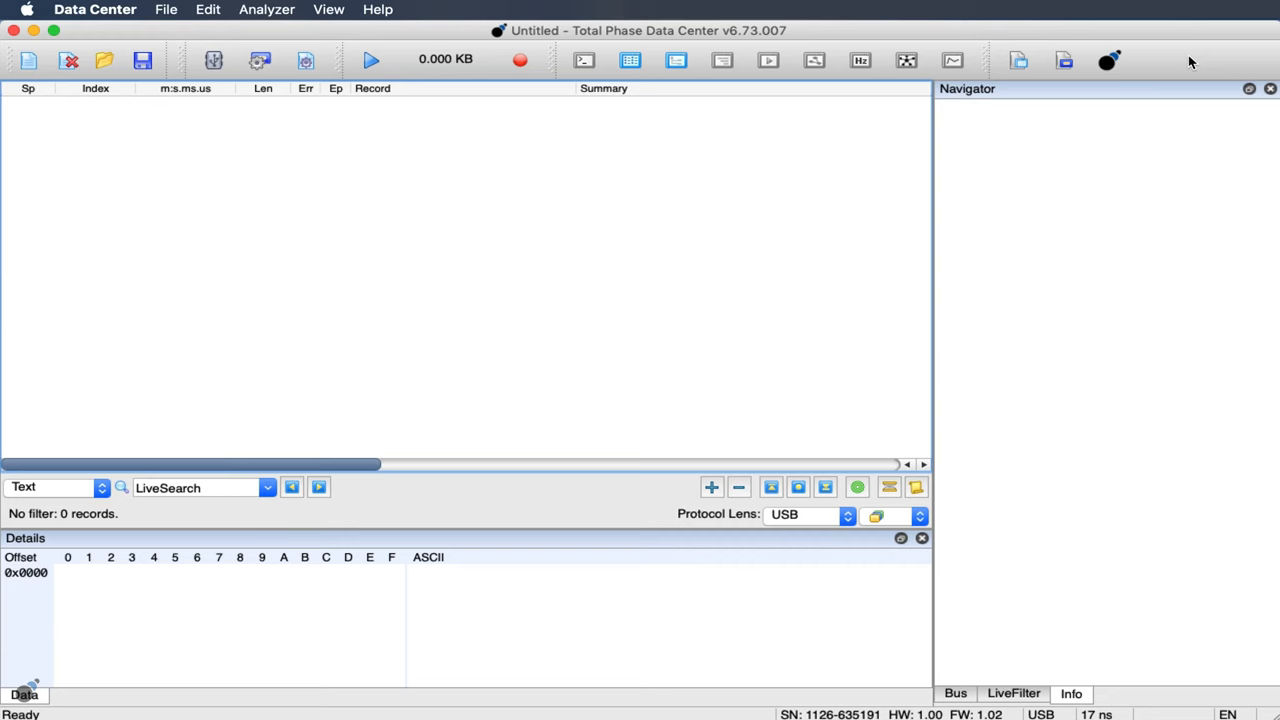
{"action": "mouse_move", "coordinate": [588, 108]}
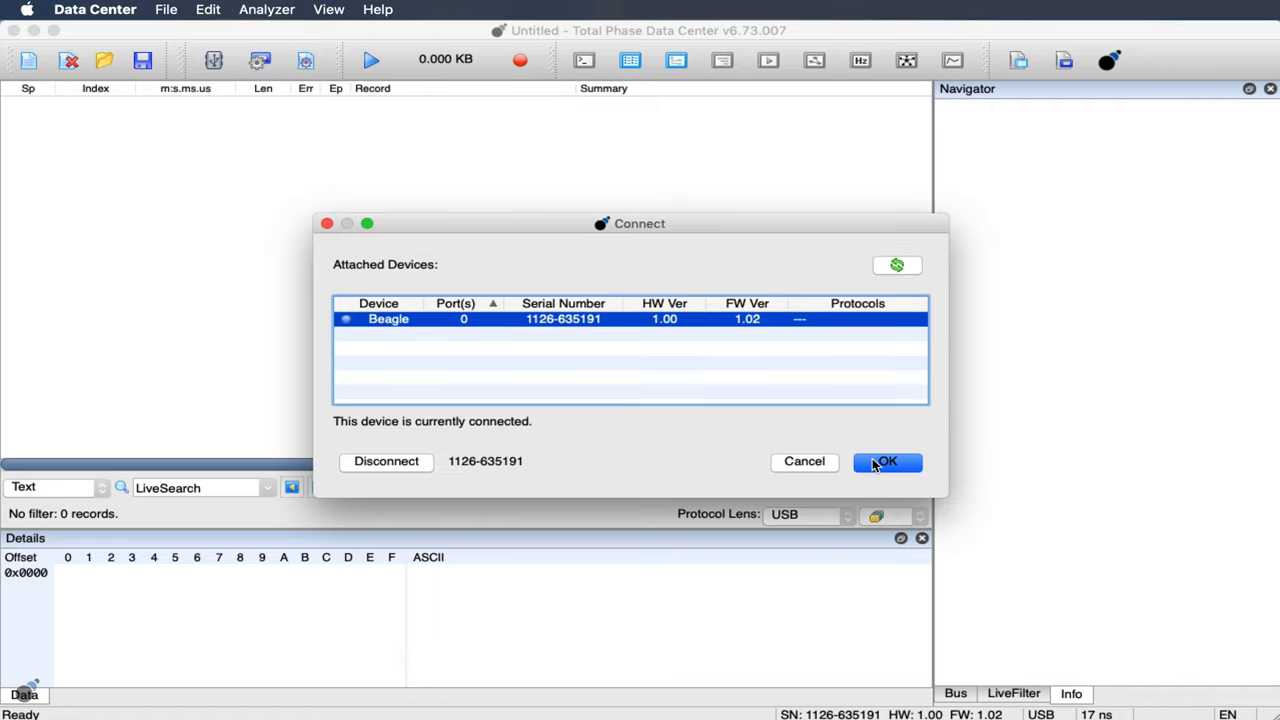
Confirm the connection to the Beagle analyzer so the USB capture can begin
{"action": "left_click", "coordinate": [886, 460]}
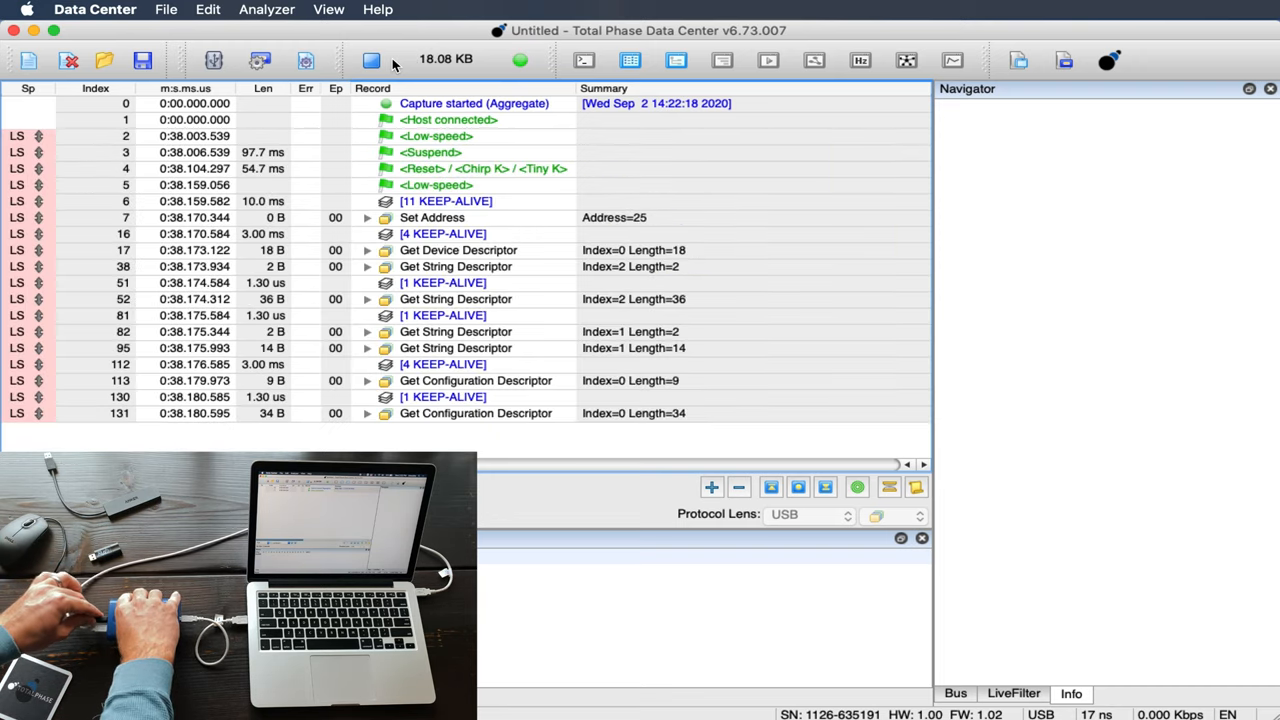
Scroll the record list toward the Get Configuration Descriptor record (index 131)
{"action": "scroll", "scroll_direction": "down", "scroll_amount": 3}
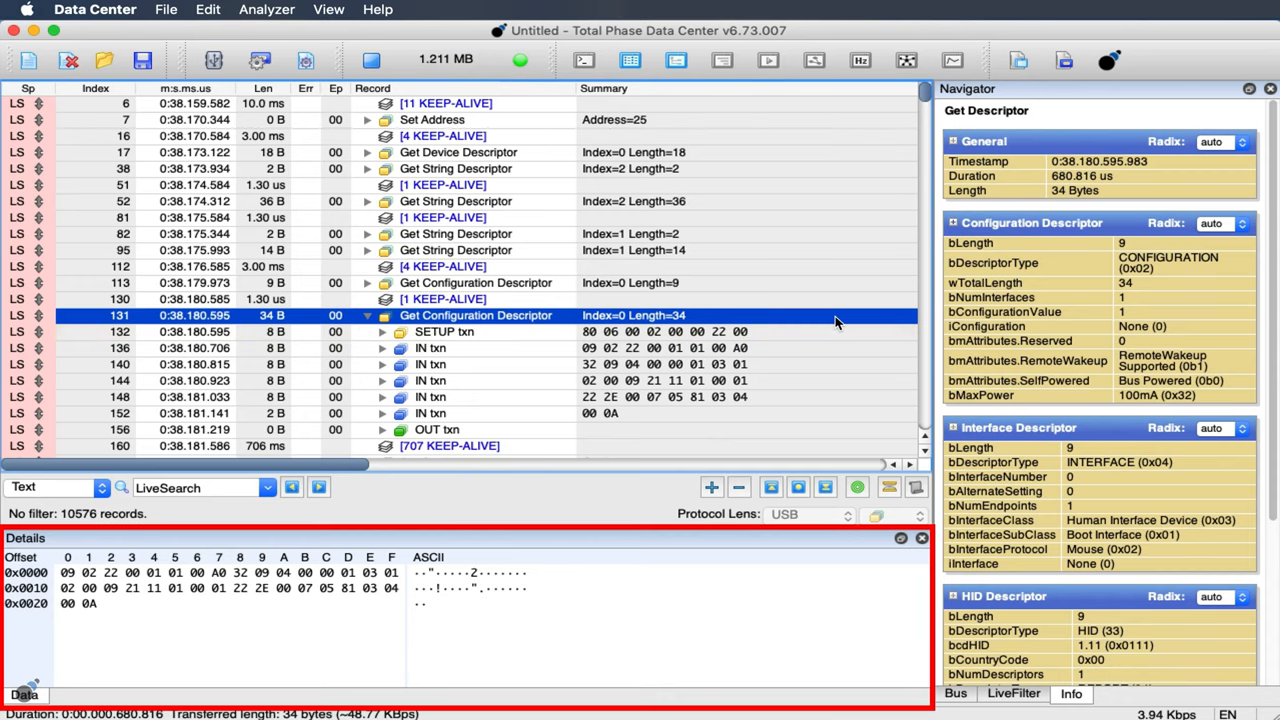
Scroll the Navigator pane down to the mouse's Endpoint Descriptor
{"action": "scroll", "scroll_direction": "down", "scroll_amount": 3}
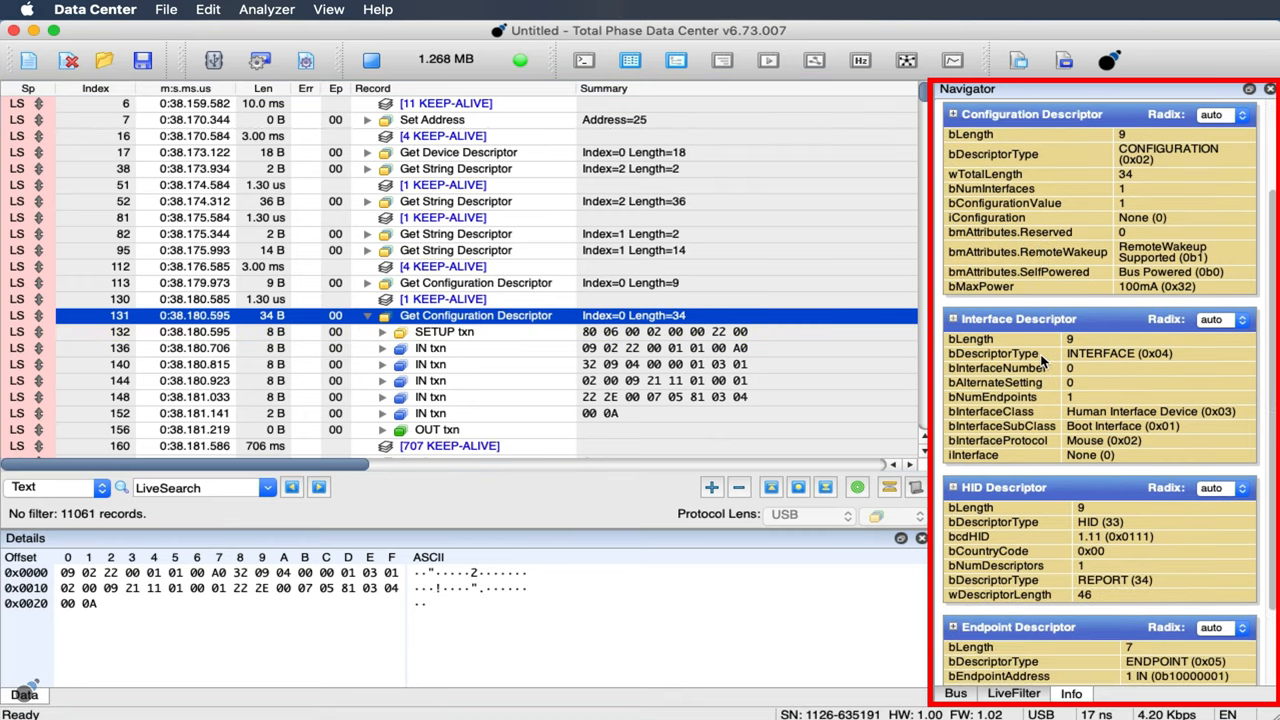
{"action": "scroll", "scroll_direction": "down", "scroll_amount": 3}
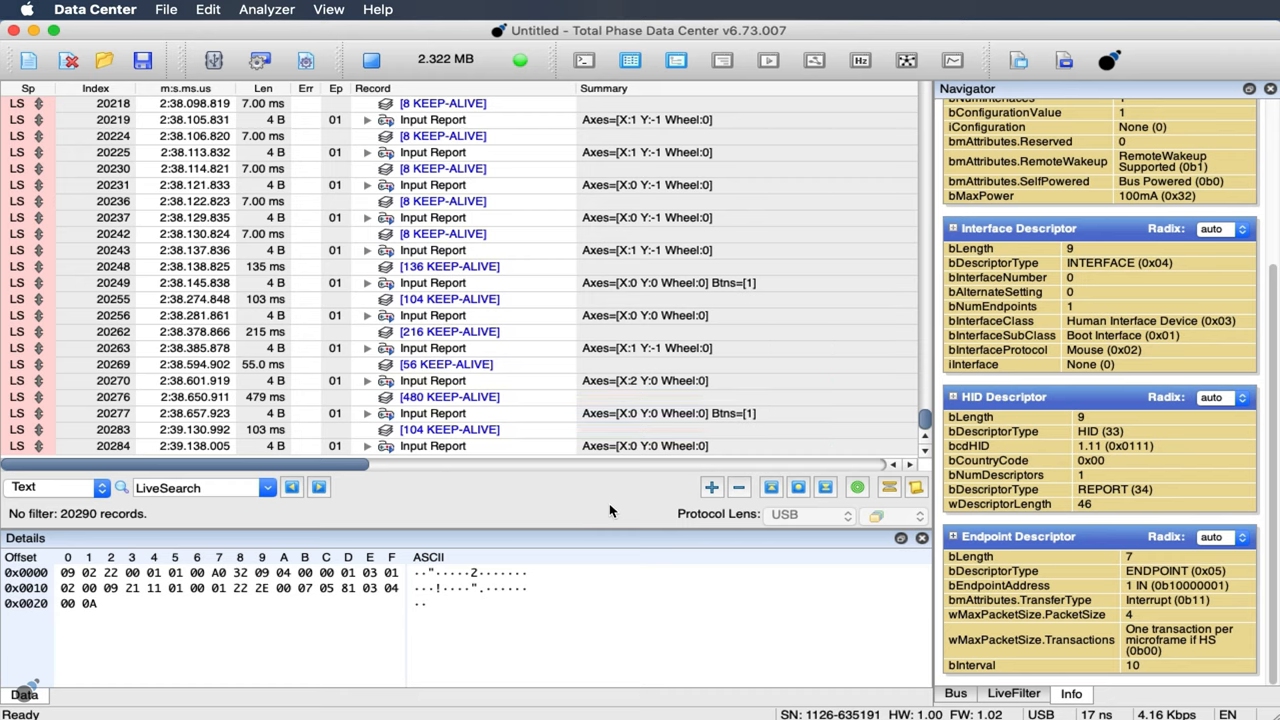
Enter btns=[1] as the LiveFilter text condition with Ascii matching
{"action": "left_click", "coordinate": [1012, 692]}
{"action": "type", "text": "btns="}
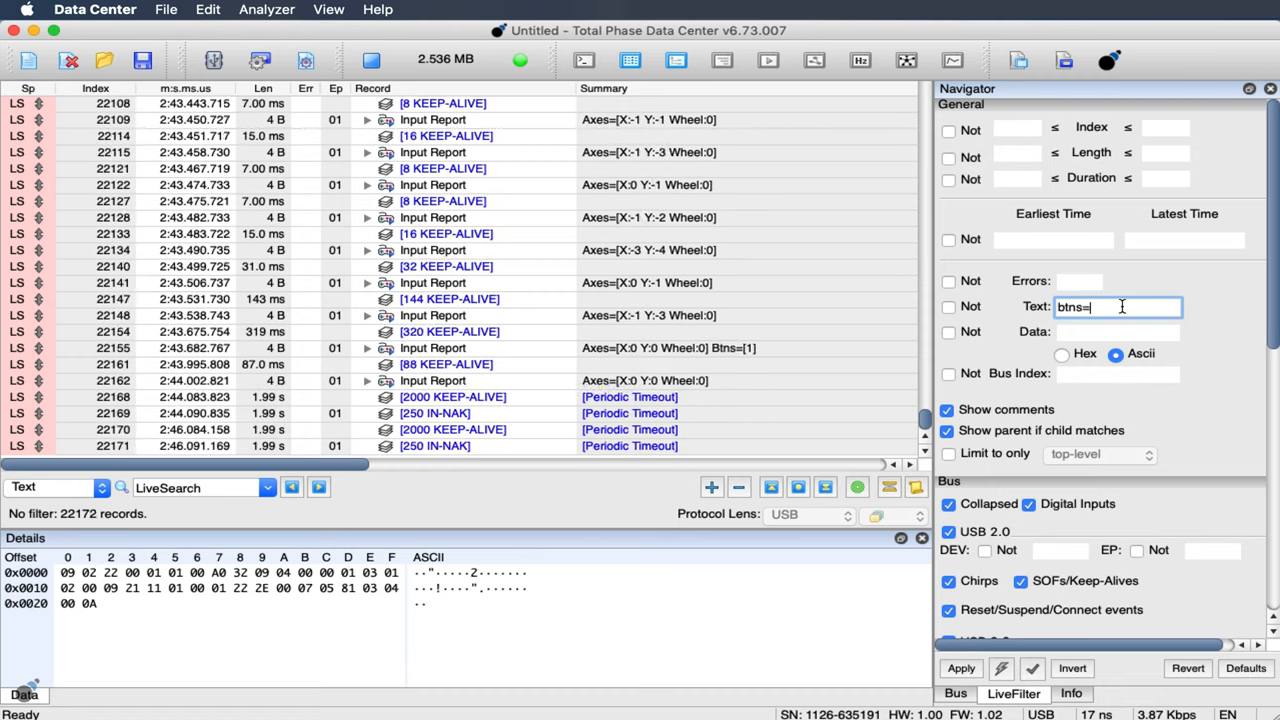
{"action": "type", "text": "[1]"}
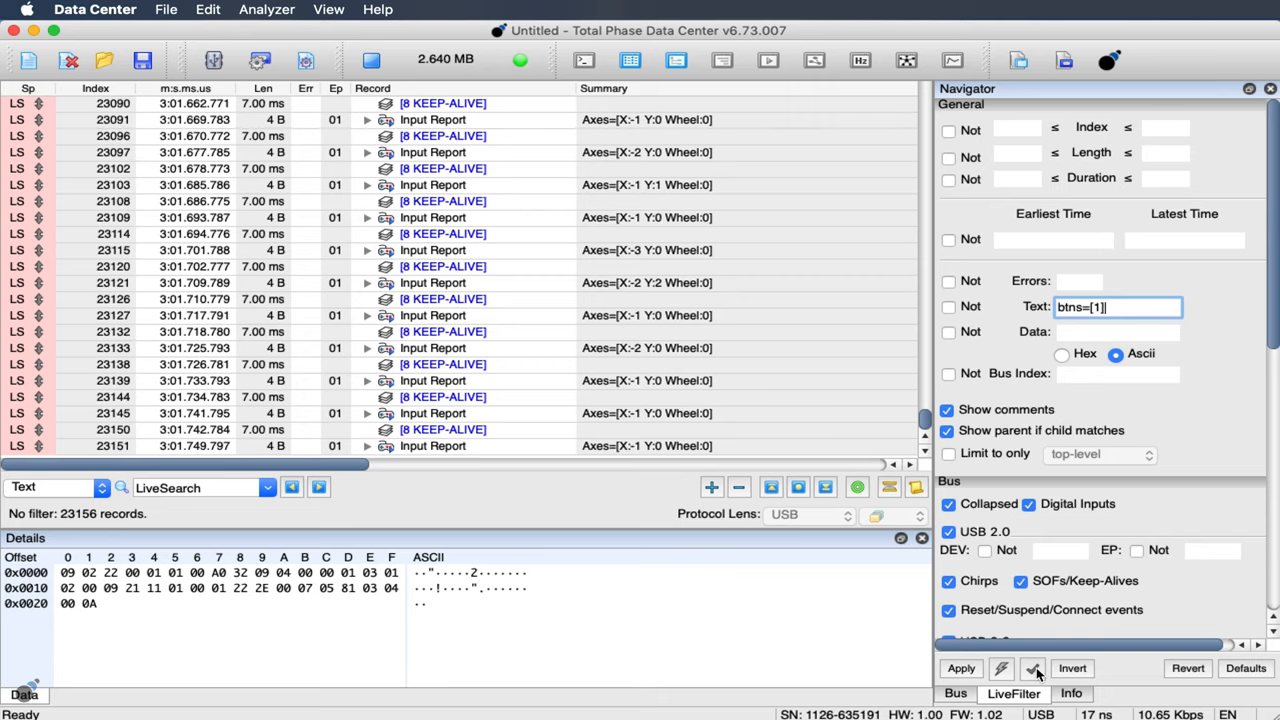
Apply the btns=[1] filter, leaving only button-press input reports listed
{"action": "left_click", "coordinate": [1032, 668]}
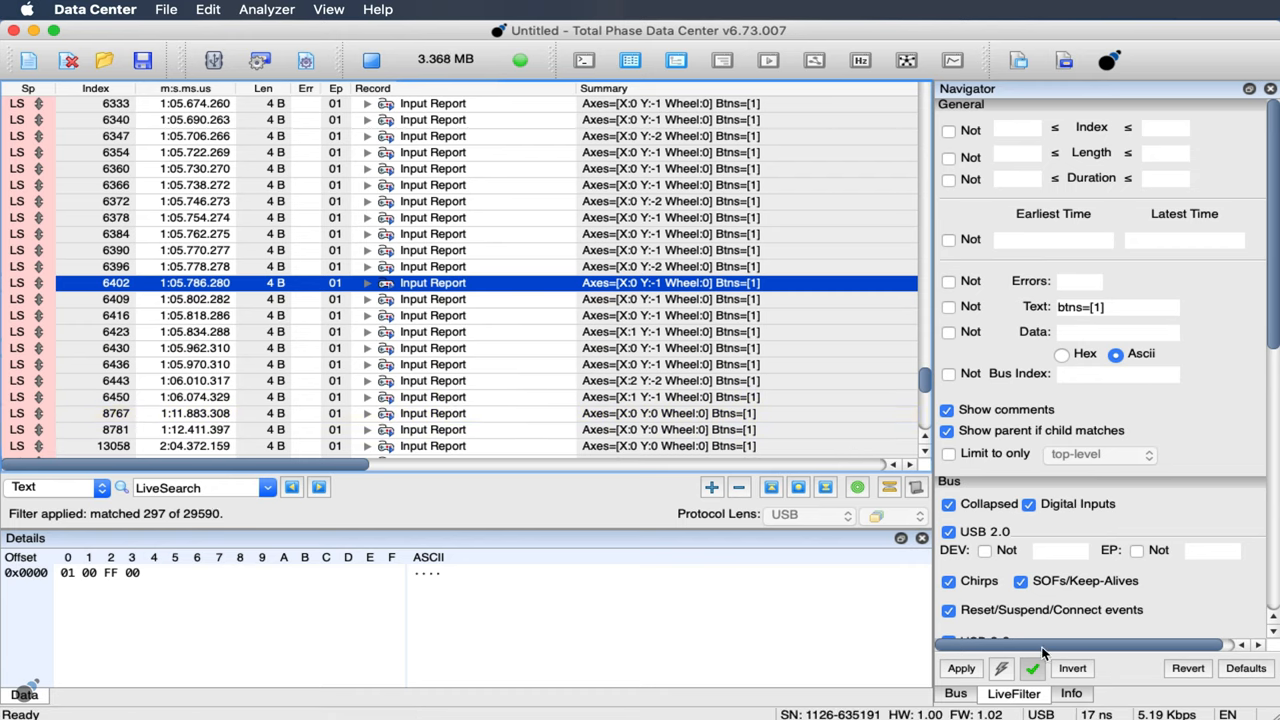
Clear the btns=[1] filter so the status returns to No filter
{"action": "left_click", "coordinate": [1032, 668]}
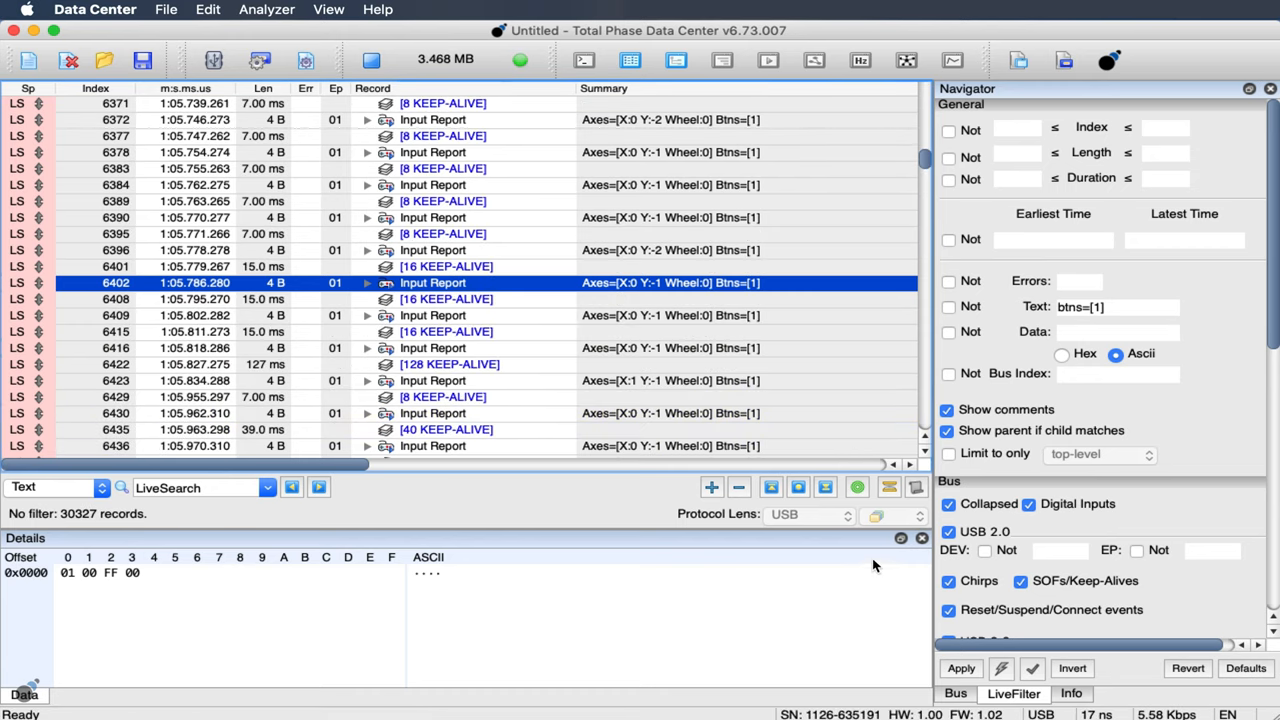
{"action": "mouse_move", "coordinate": [824, 510]}
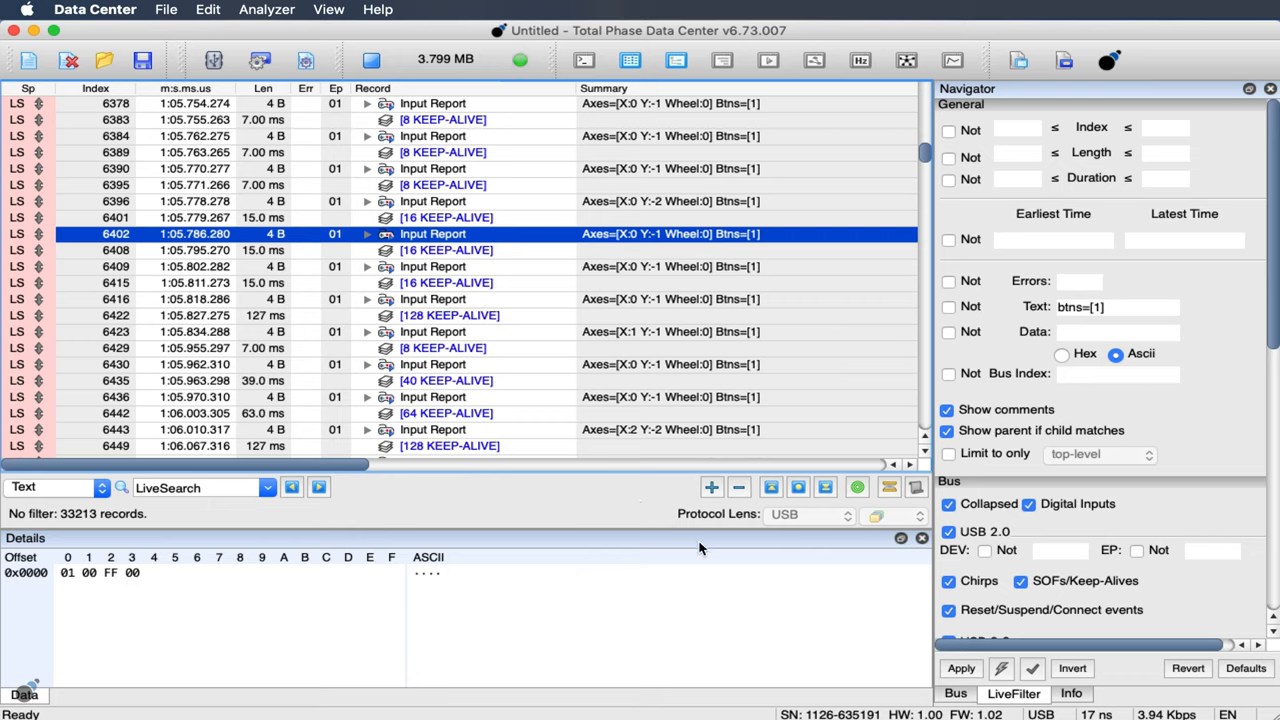
{"action": "left_click", "coordinate": [916, 488]}
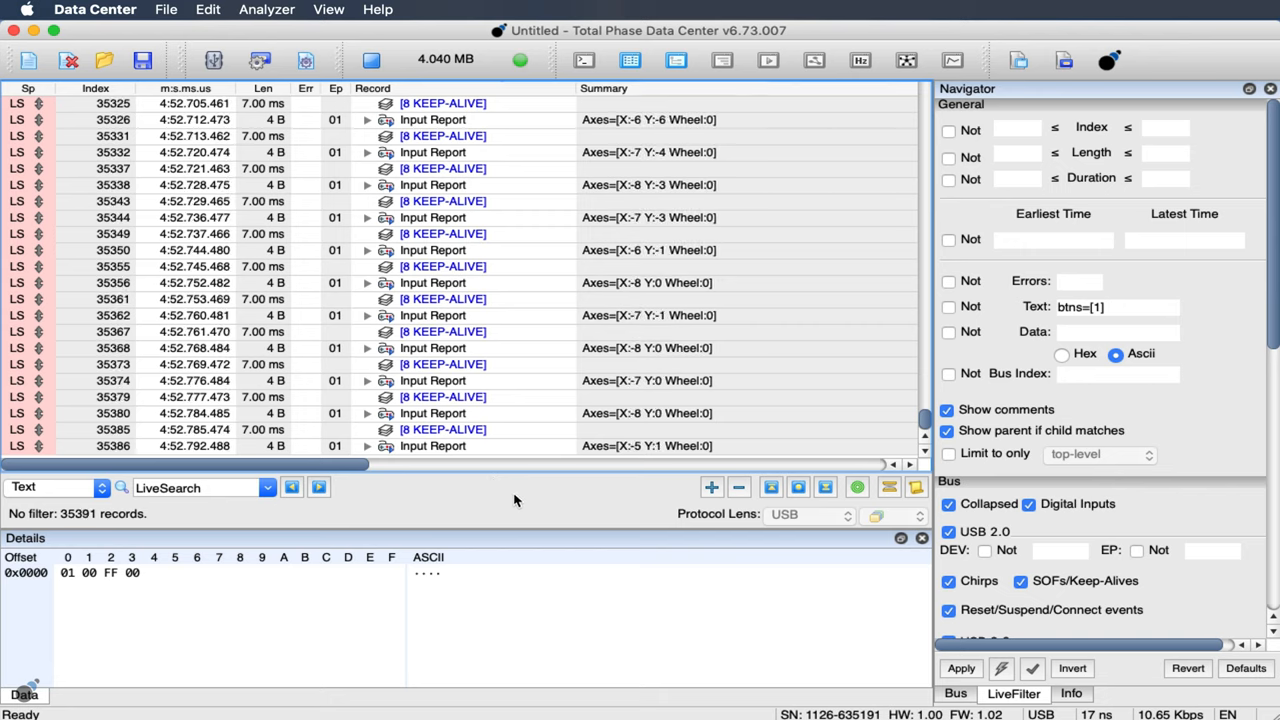
Start a fresh capture recording the flash drive's high-speed storage traffic
{"action": "left_click", "coordinate": [372, 60]}
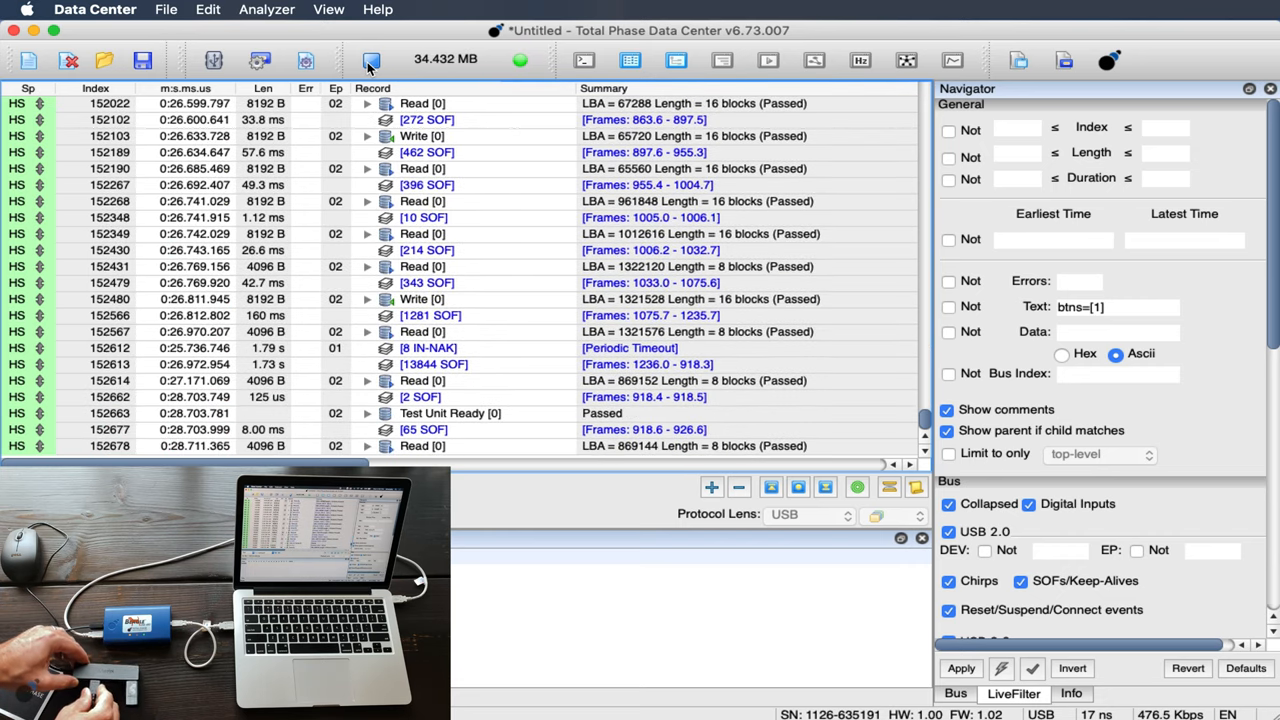
{"action": "scroll", "scroll_direction": "down", "scroll_amount": 3}
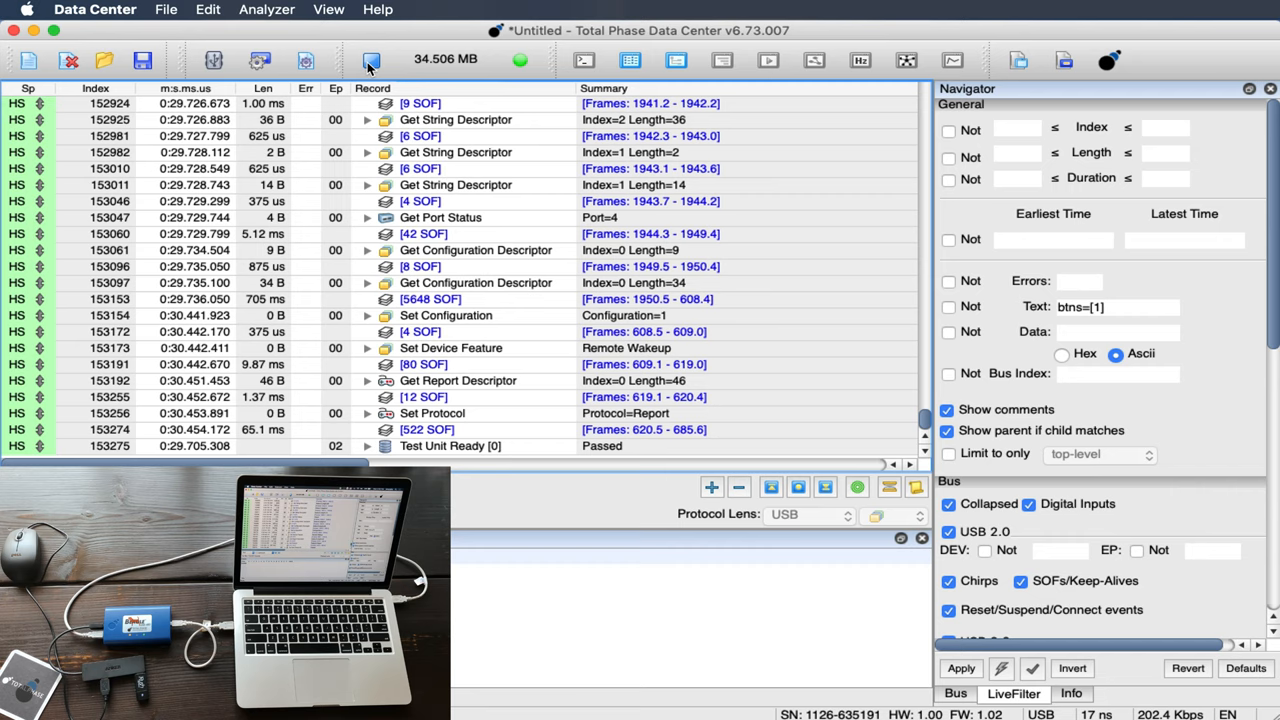